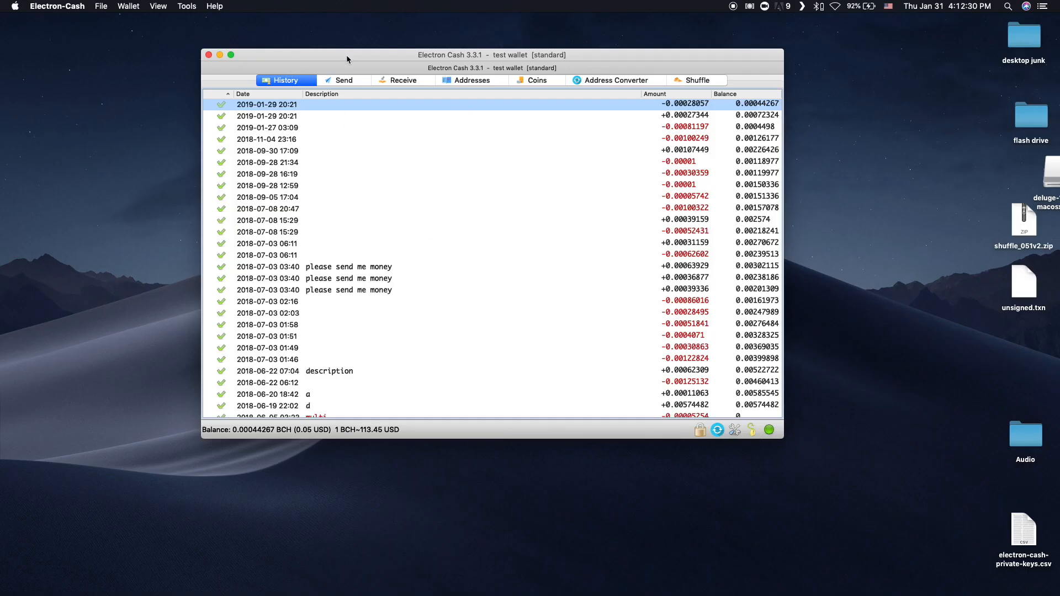
# Open the File menu in the test wallet's Electron Cash window
pyautogui.click(100, 6)
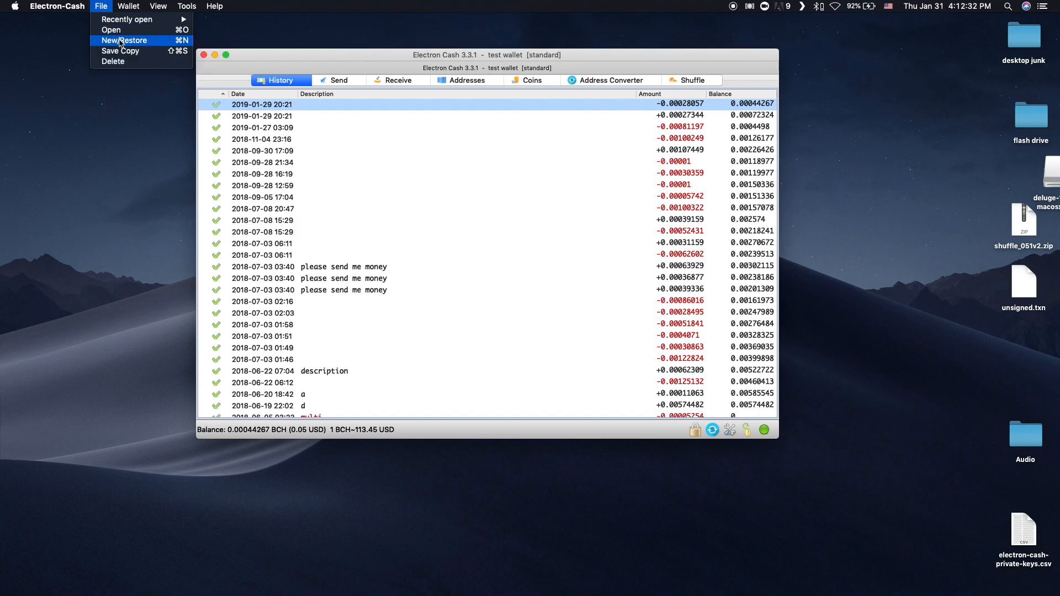
# Start a new wallet named 'ledgerwallet' from File > New/Restore
pyautogui.click(123, 40)
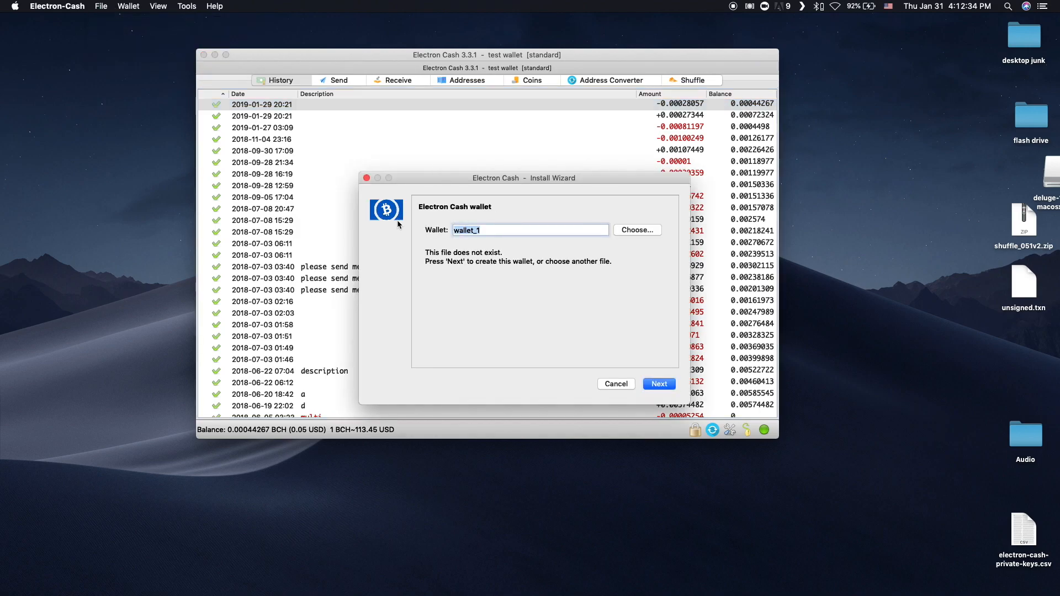
pyautogui.write('lege')
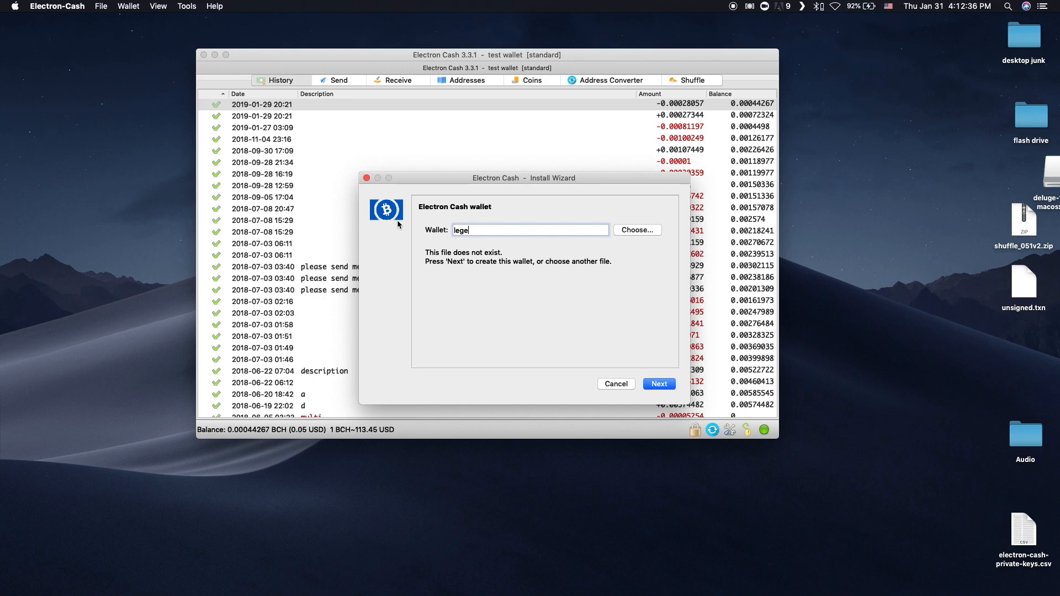
pyautogui.click(659, 384)
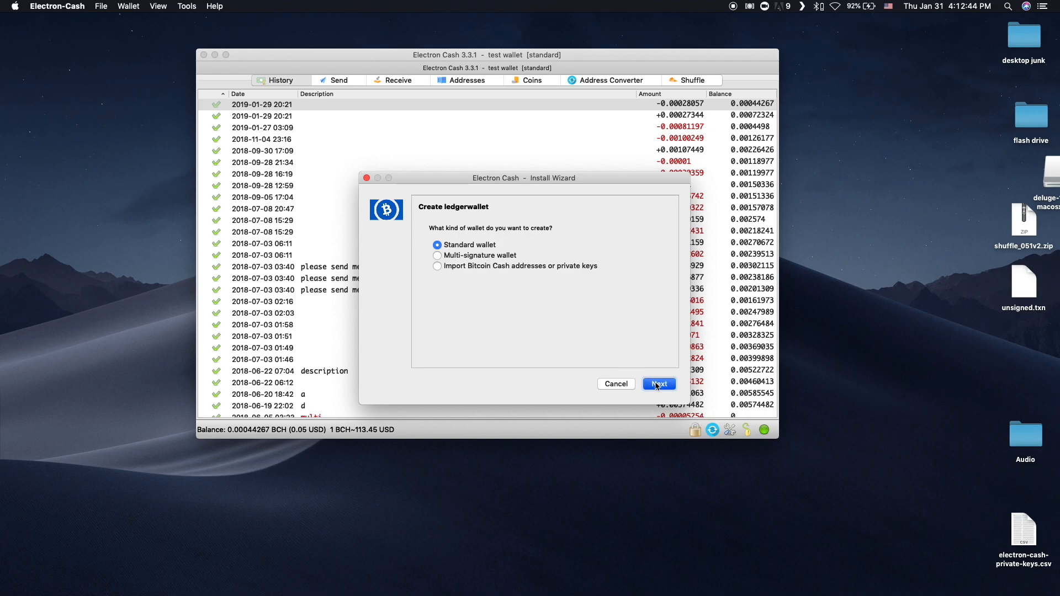
# Set up ledgerwallet as a standard wallet keyed by the unnamed Ledger device
pyautogui.click(659, 384)
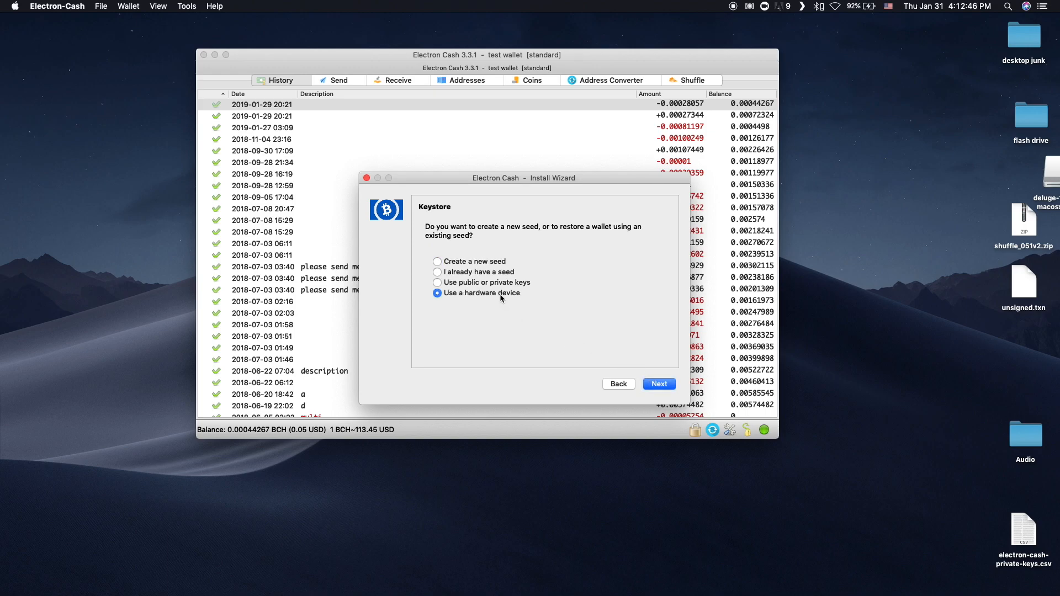
pyautogui.click(659, 384)
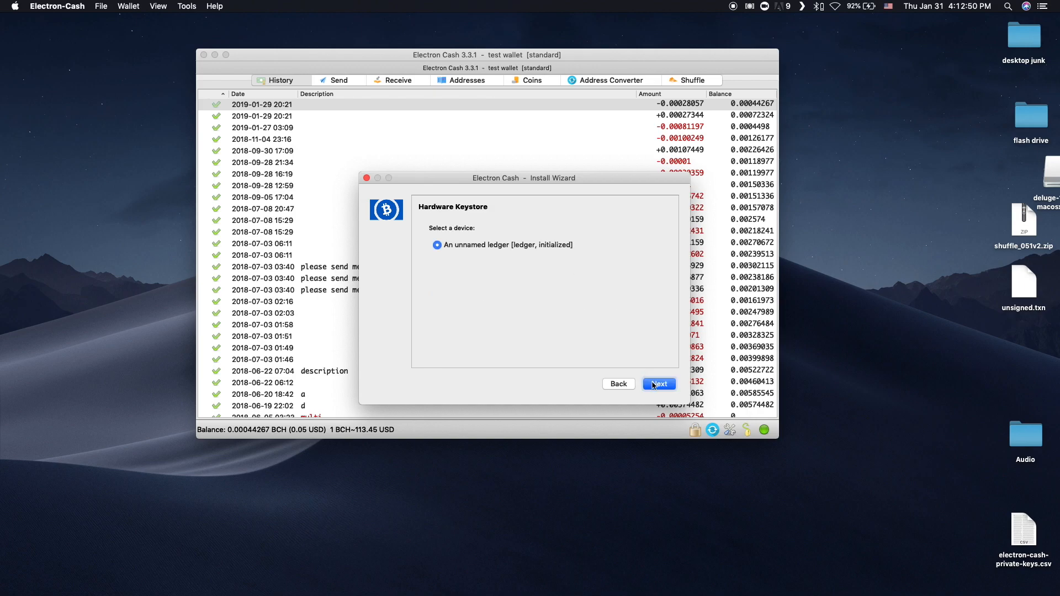
pyautogui.click(659, 384)
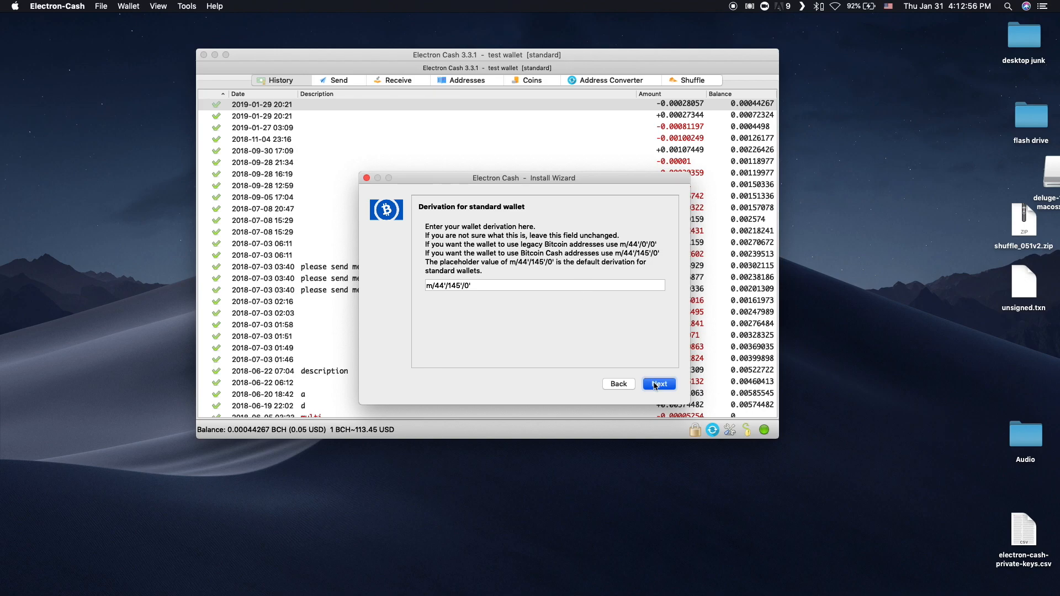
pyautogui.click(659, 384)
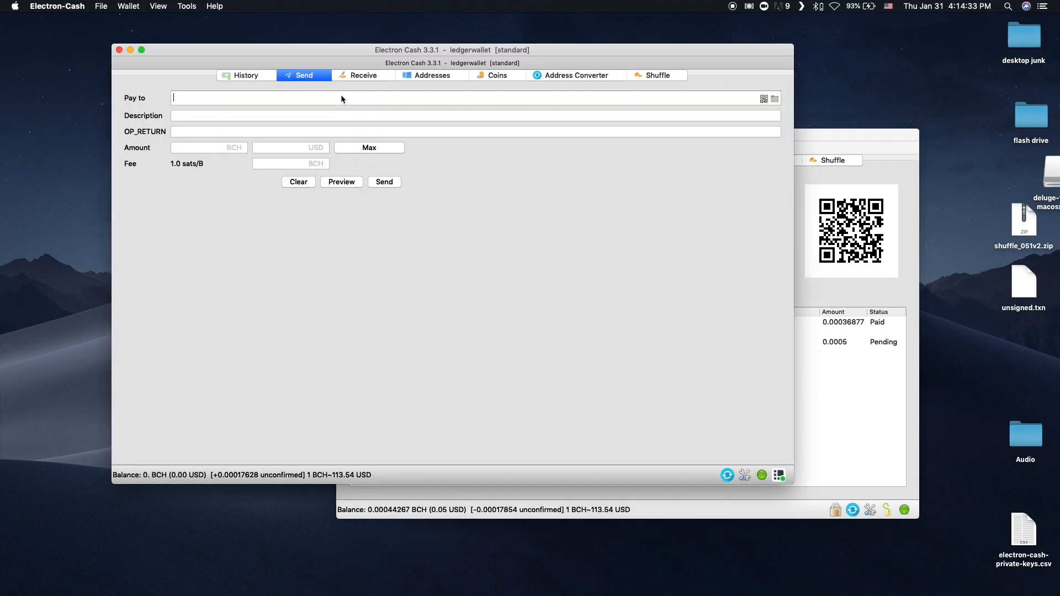
pyautogui.write('qzmnyfmuds69w0hsx65p30t84h5c7zms5sflmhxnca')
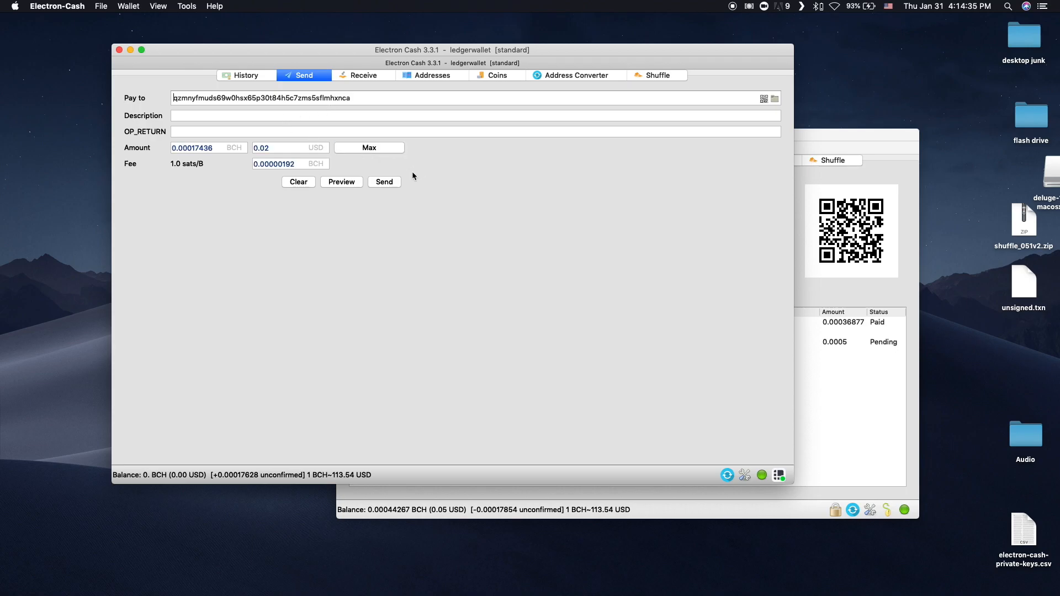
pyautogui.click(384, 182)
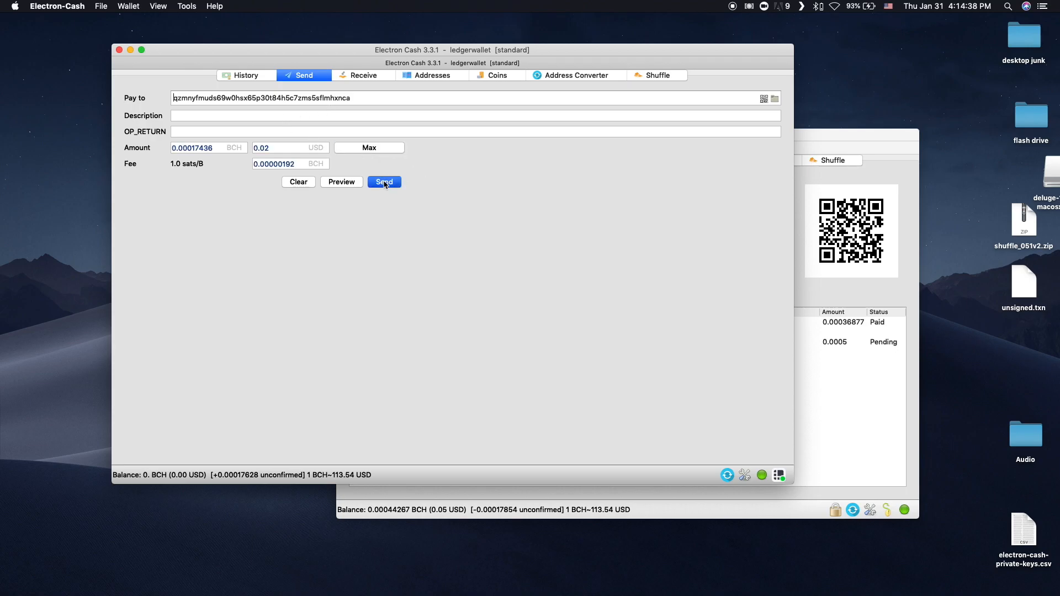
pyautogui.click(385, 182)
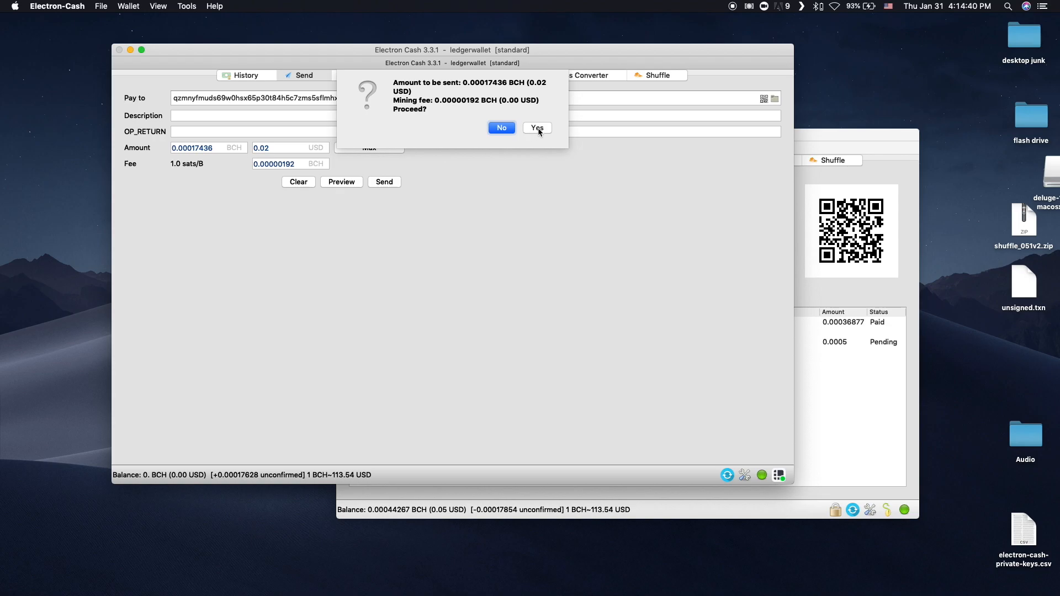
# Approve the 0.00017436 BCH payment with its fee and close the Payment sent notice
pyautogui.click(538, 128)
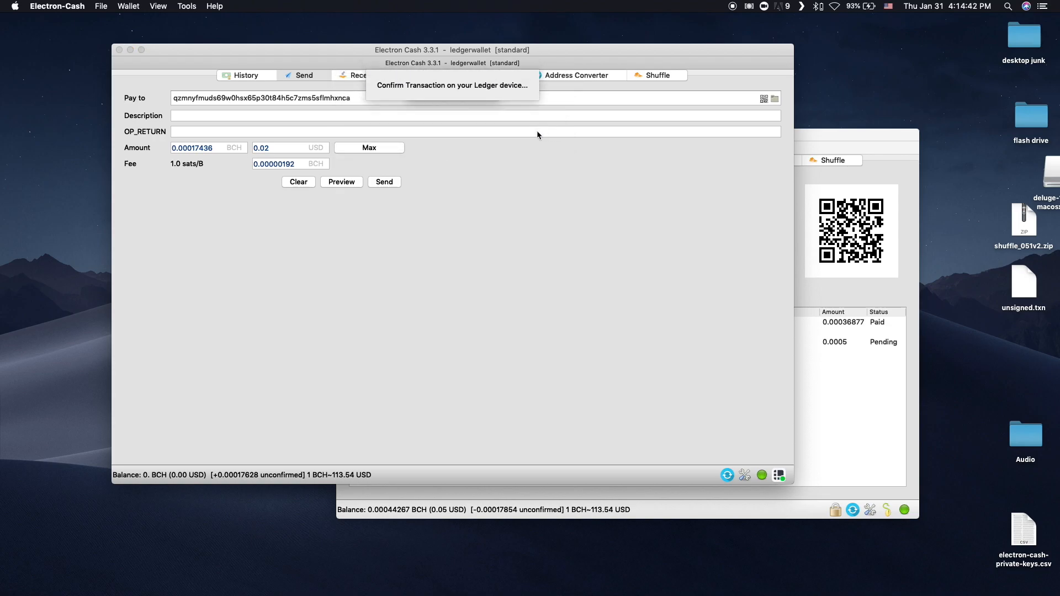
pyautogui.moveTo(511, 98)
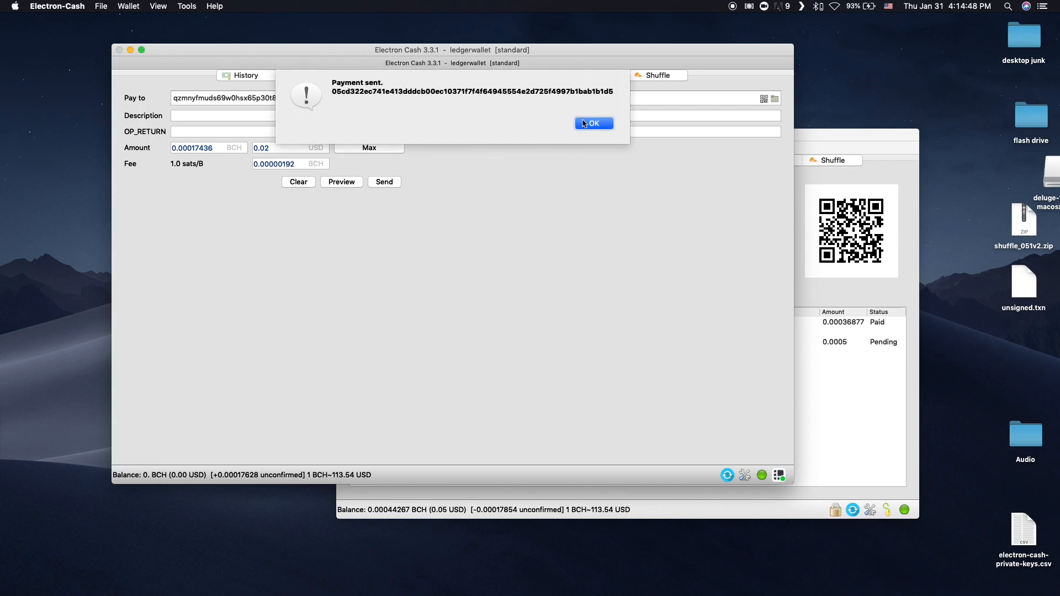
pyautogui.click(593, 123)
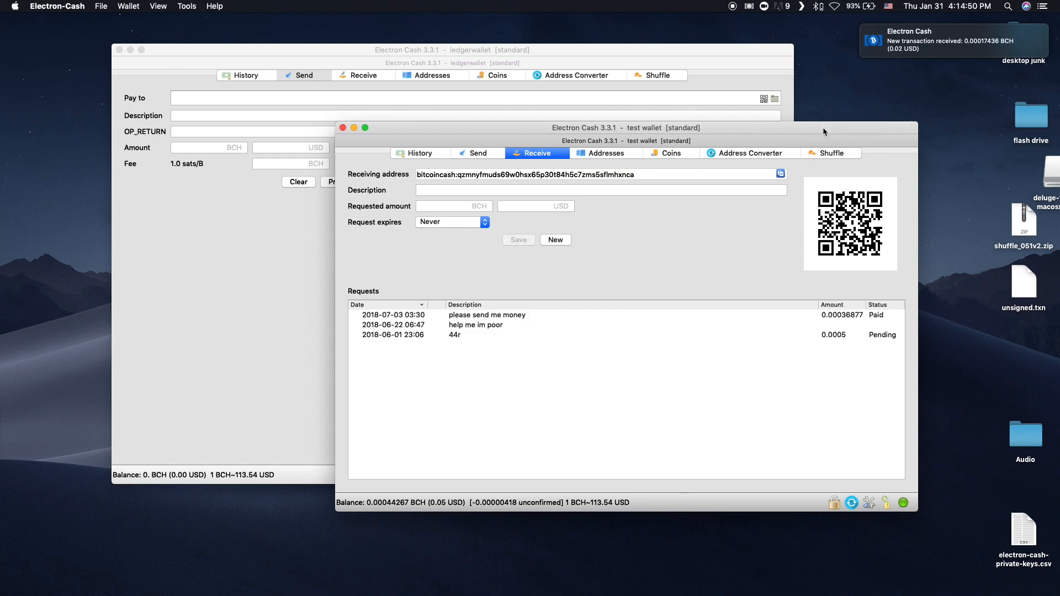